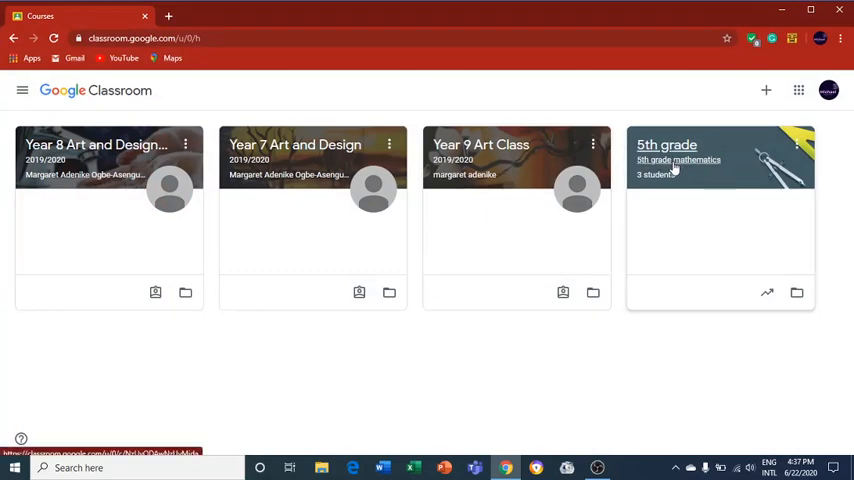
Open the '5th grade' mathematics class card from the Classroom home page
click(666, 145)
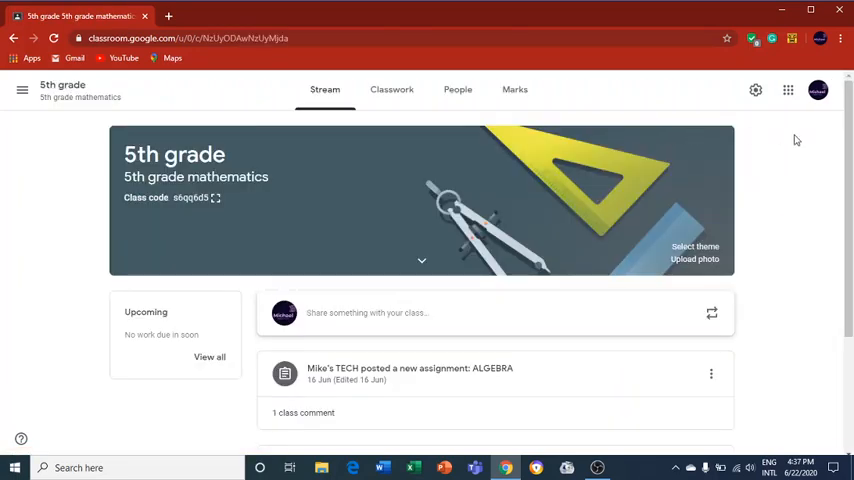
click(367, 312)
text(Good job with the assignment David.)
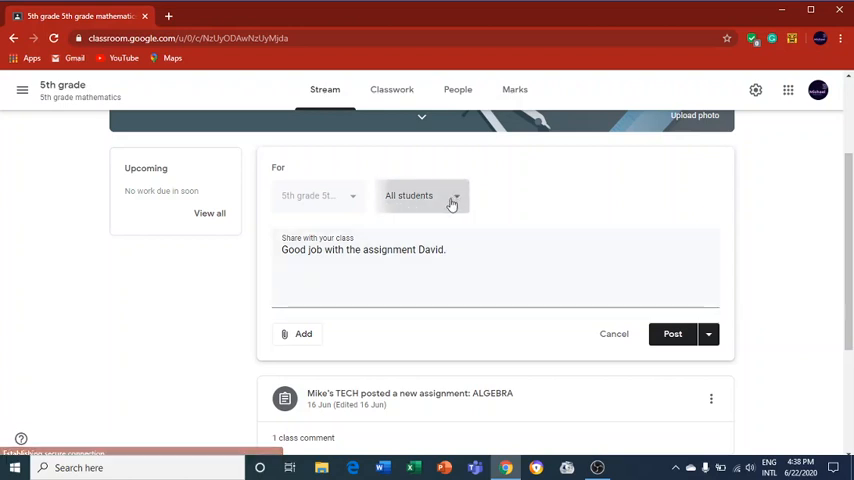
Address the 'Good job with the assignment David.' announcement to David only
click(672, 333)
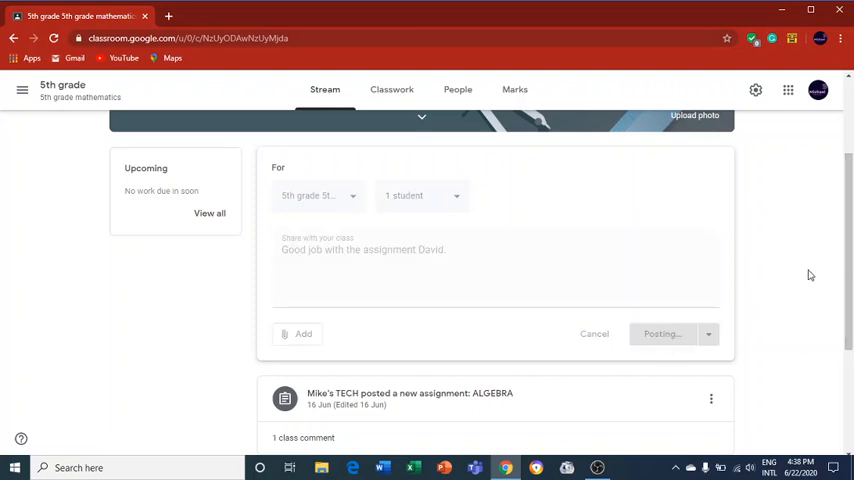